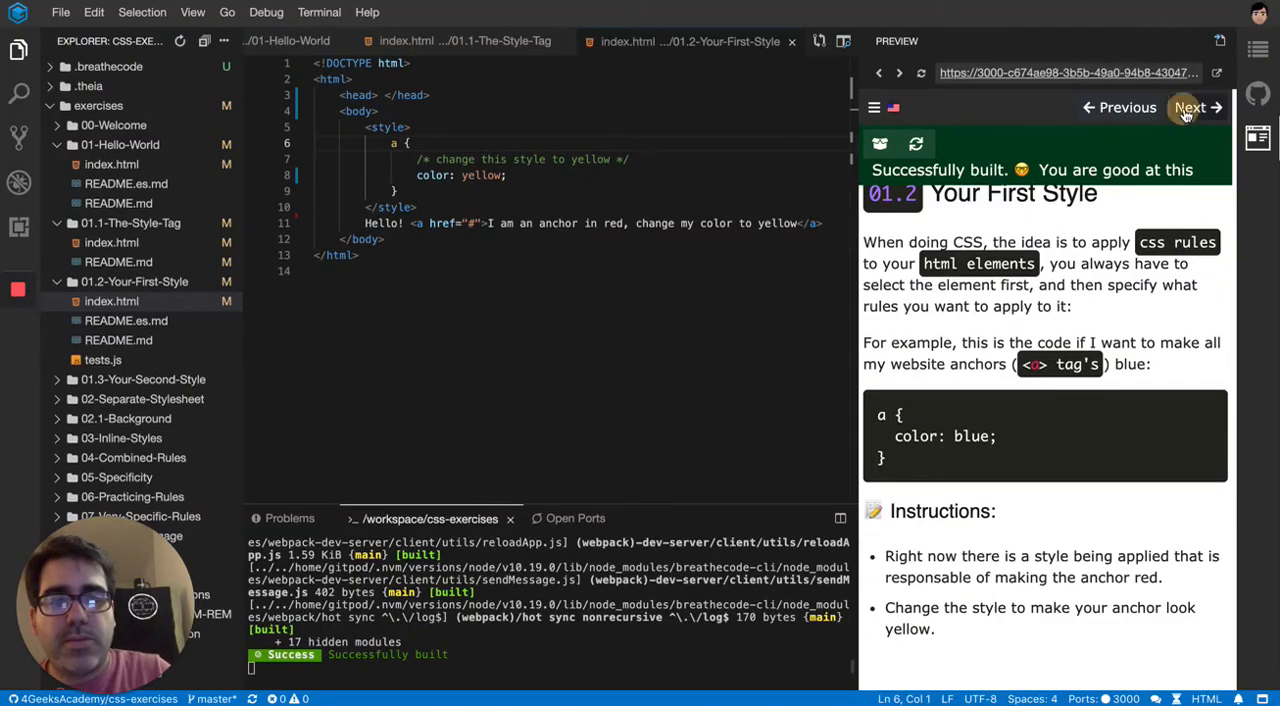
Step: Advance to exercise 01.3 Your Second Style via Next in the preview
{"action": "left_click", "coordinate": [1190, 108]}
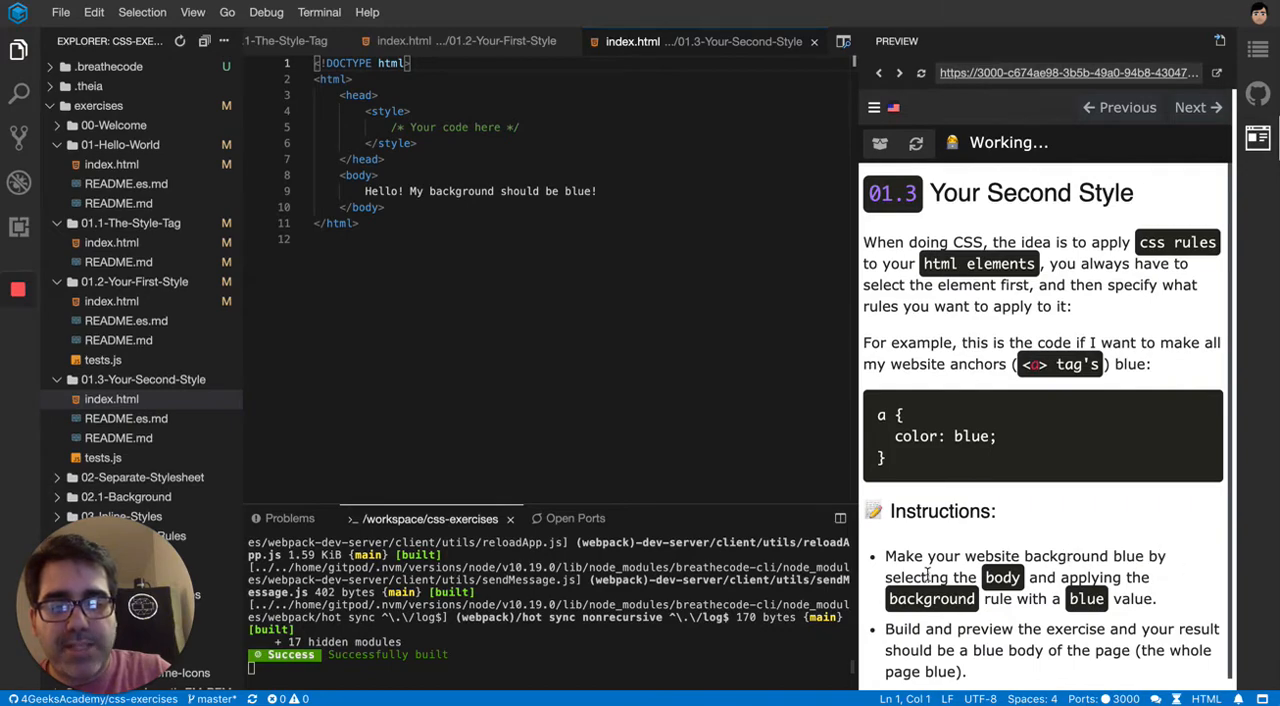
{"action": "mouse_move", "coordinate": [940, 624]}
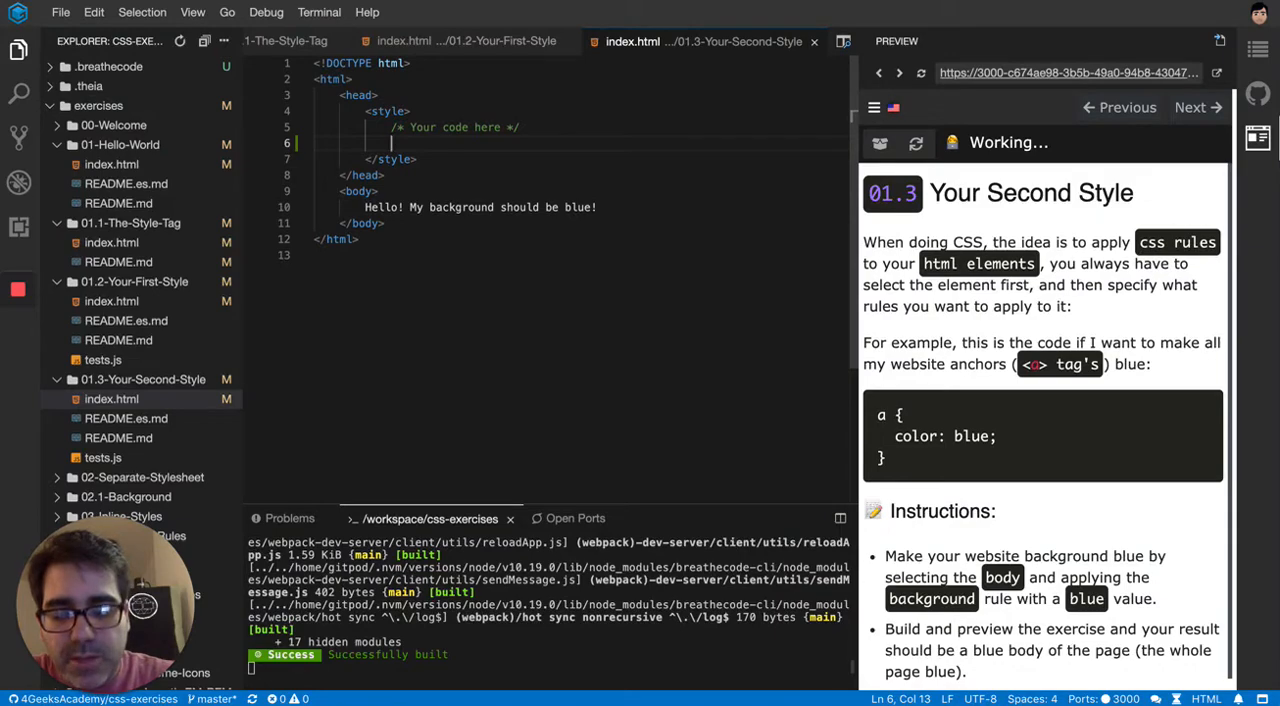
Step: Write the rule body { background: blue; } inside the style block
{"action": "type", "text": "body"}
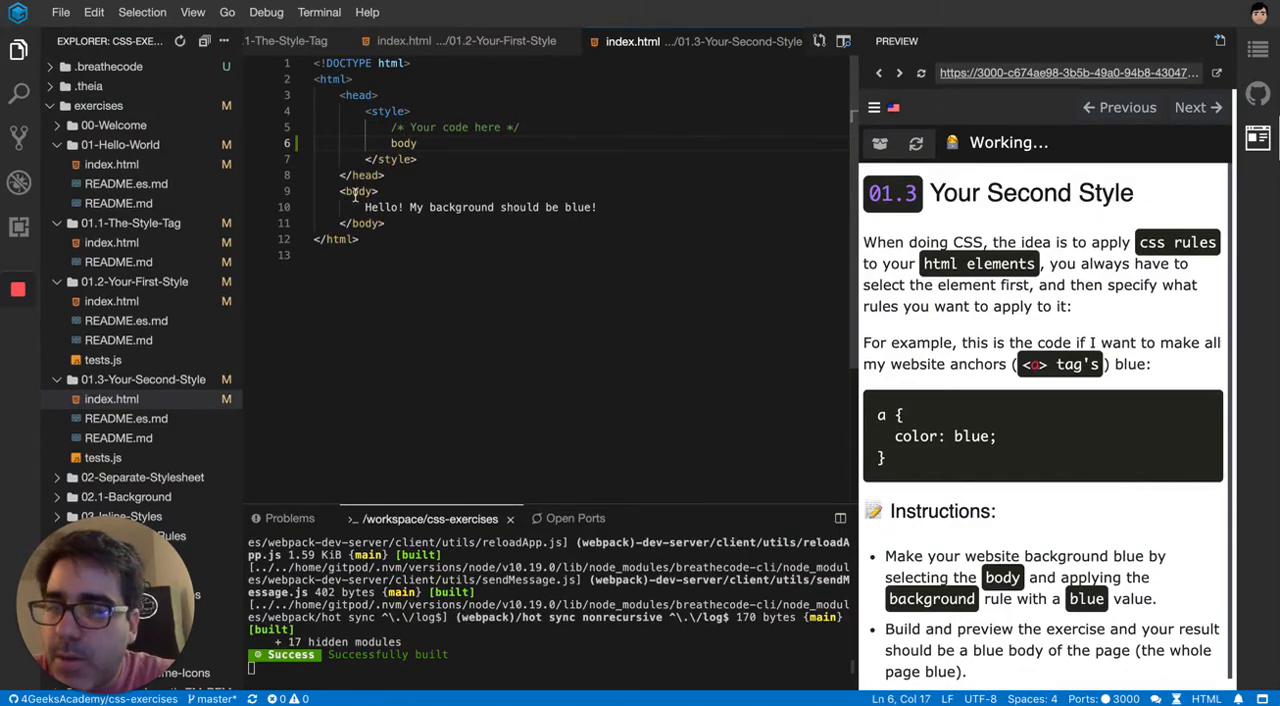
{"action": "type", "text": "{"}
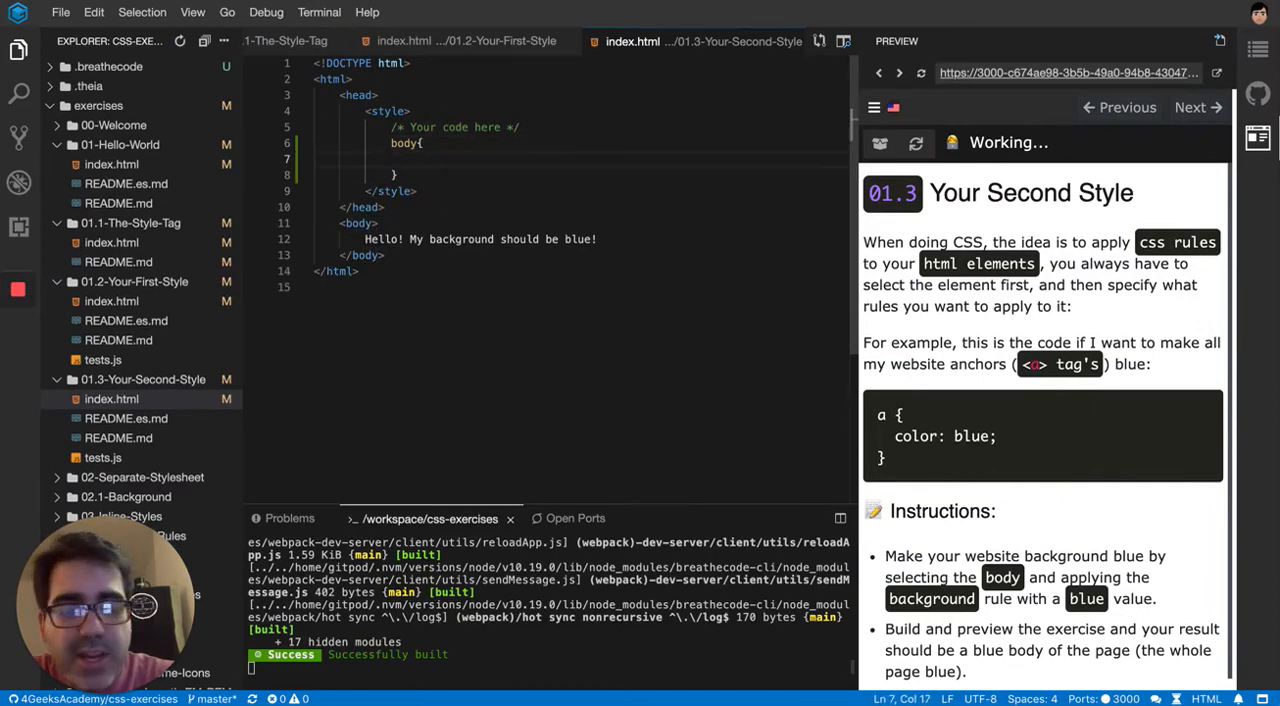
{"action": "type", "text": "ba"}
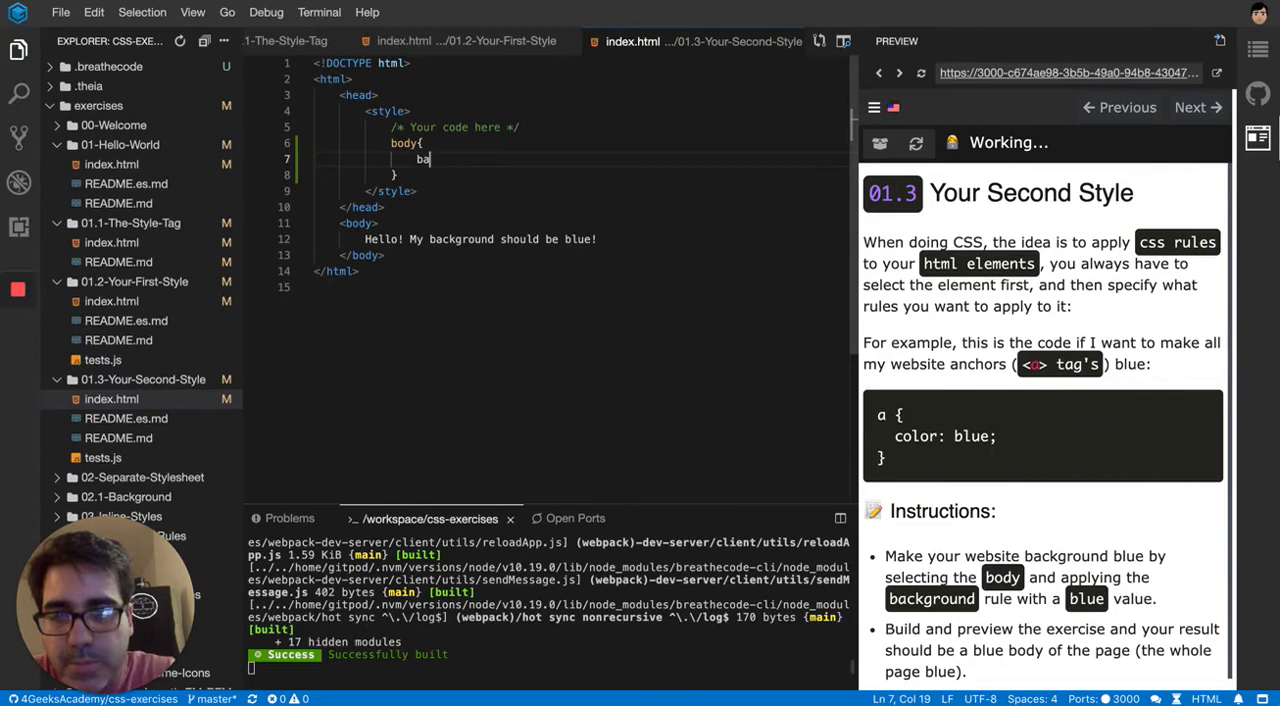
{"action": "type", "text": "ckground"}
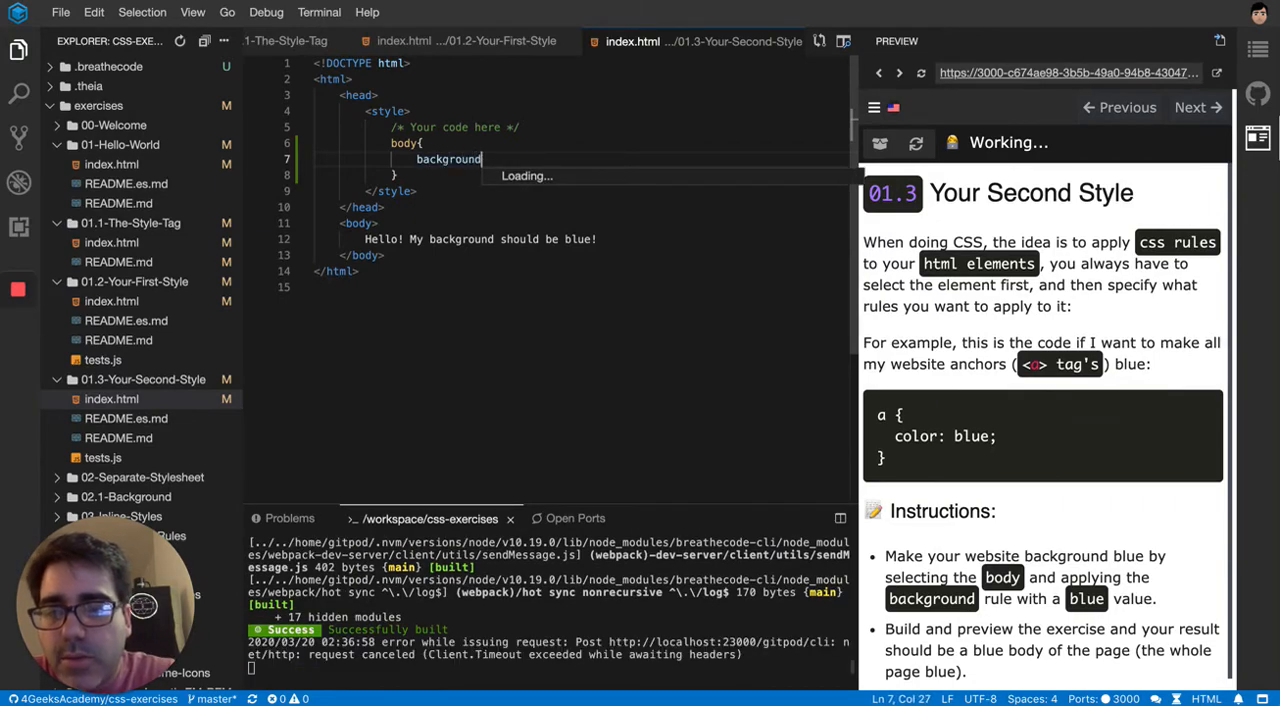
{"action": "type", "text": ":"}
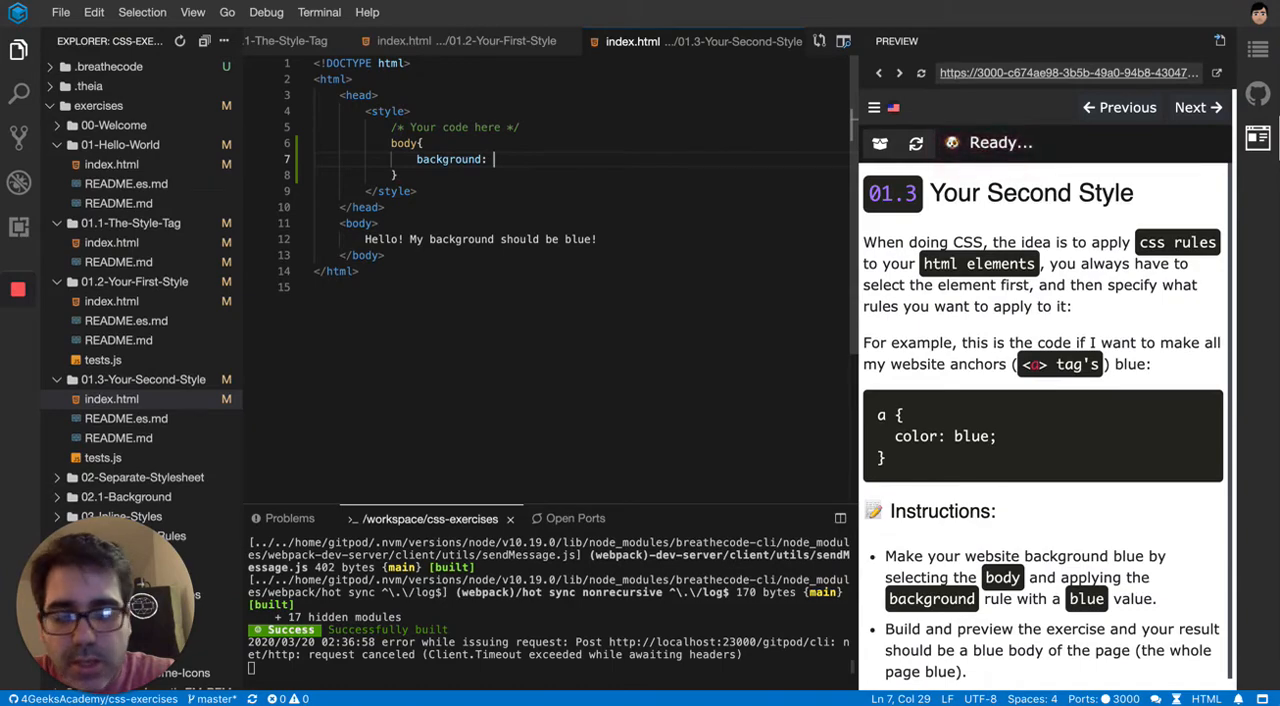
{"action": "type", "text": "blue;"}
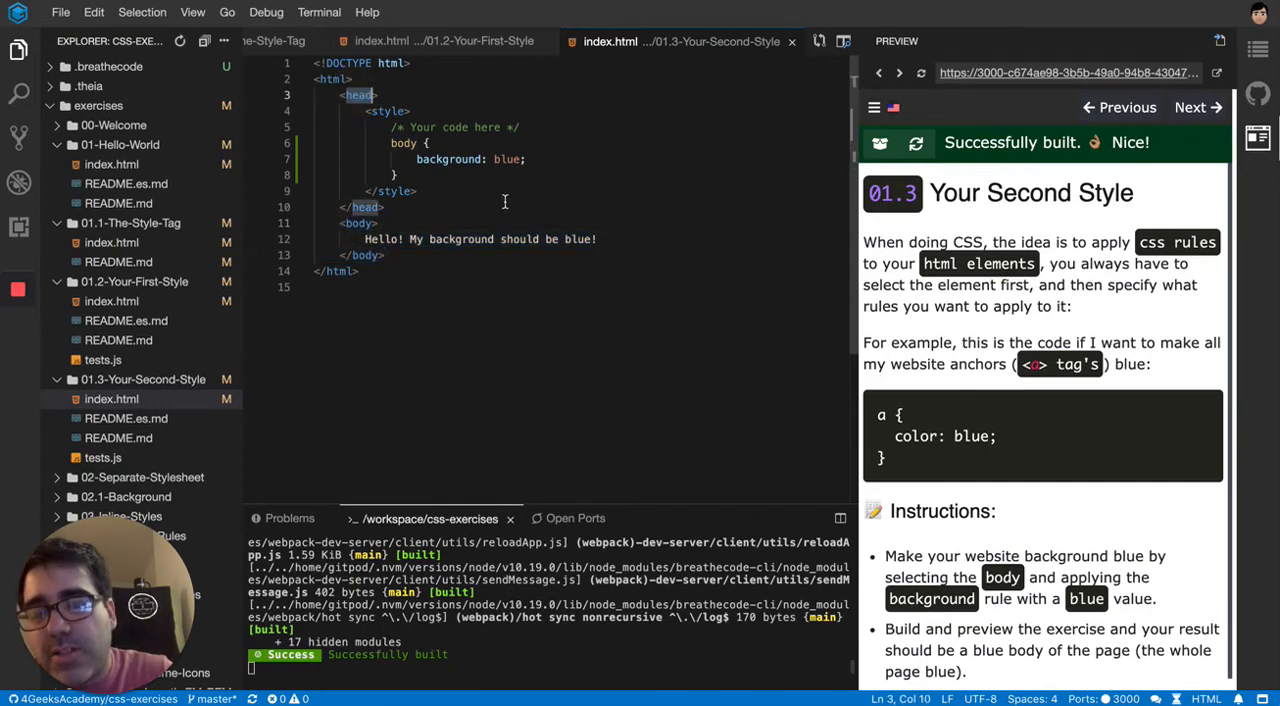
{"action": "mouse_move", "coordinate": [332, 80]}
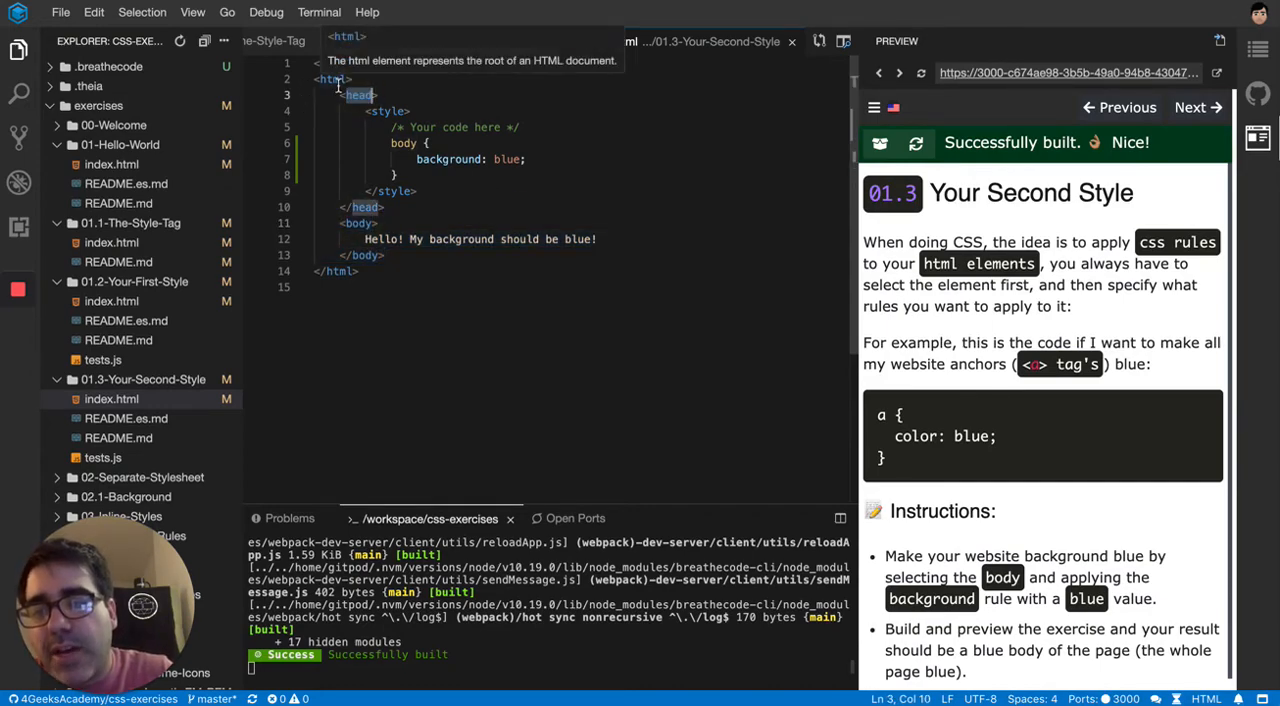